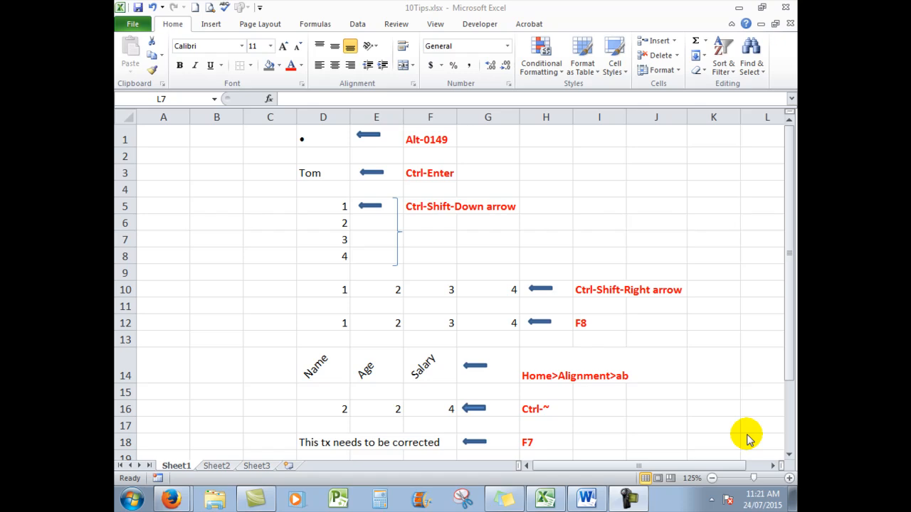
mouse_move(572, 291)
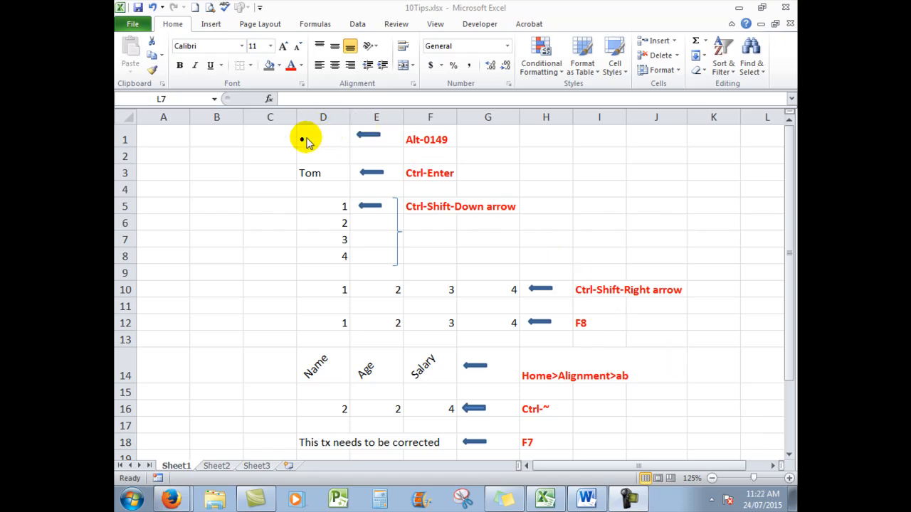
mouse_move(319, 143)
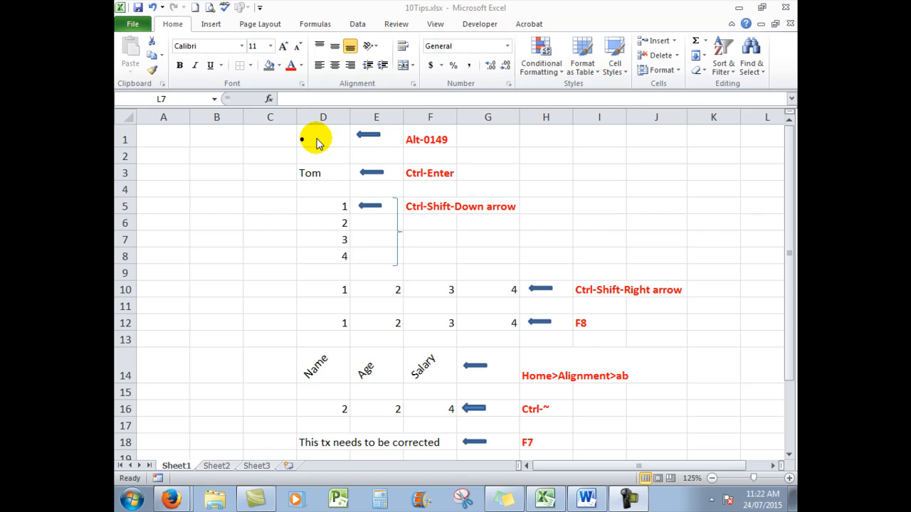
mouse_move(294, 45)
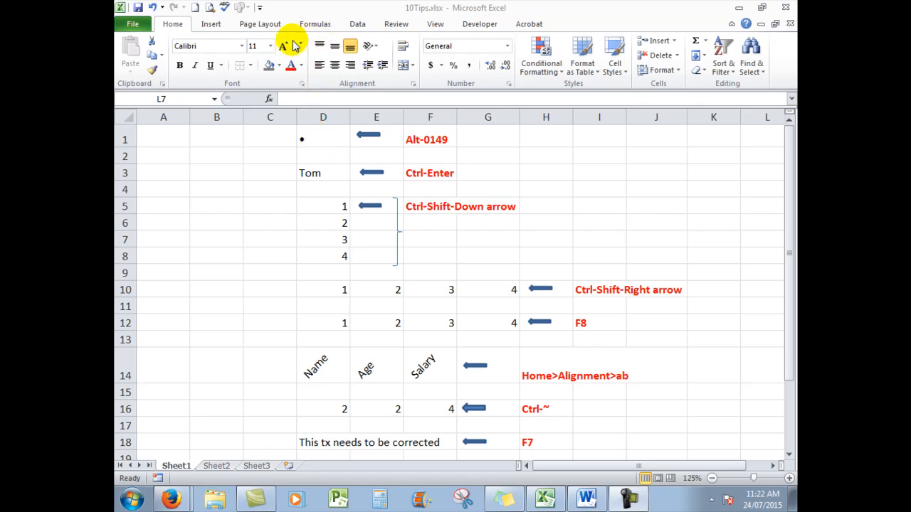
mouse_move(329, 139)
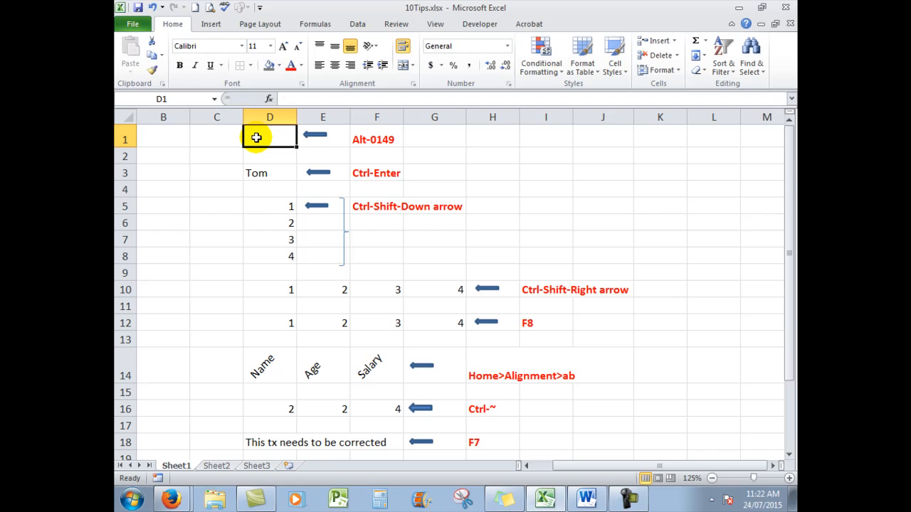
Enter a bullet symbol • in D1 using Alt+0149.
key("alt")
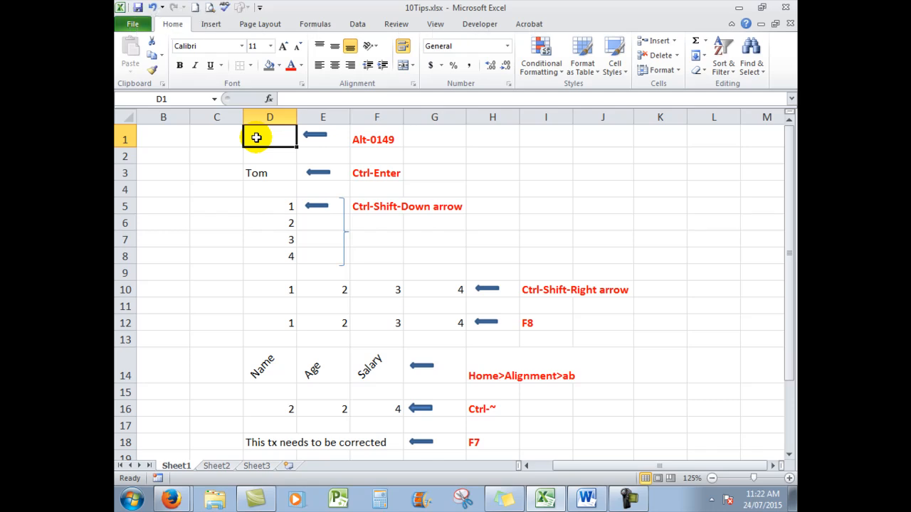
type("•")
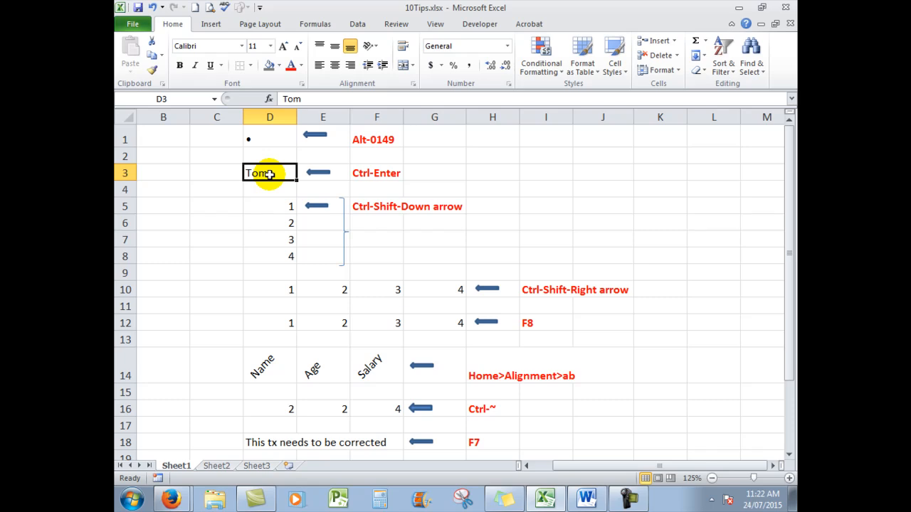
Clear D3 and retype Tom, then return to D3 to redo the entry with Ctrl+Enter.
key("Delete")
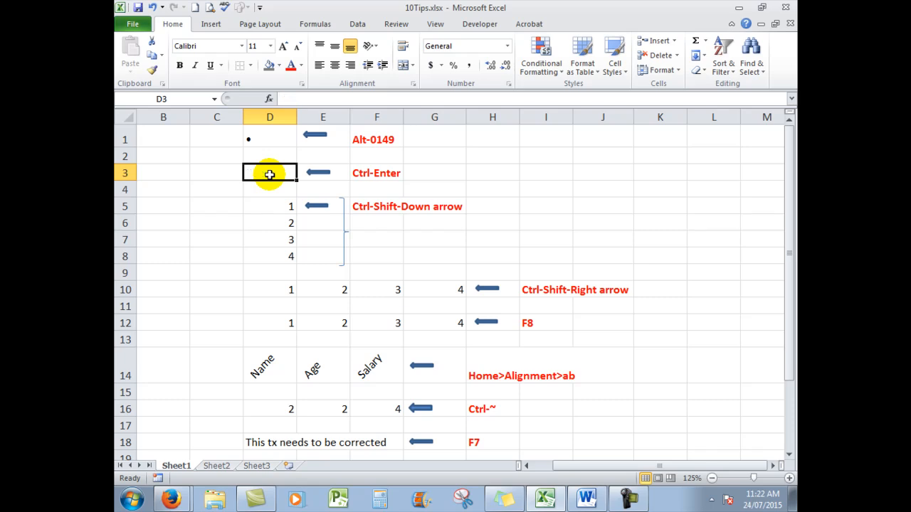
type("Tom")
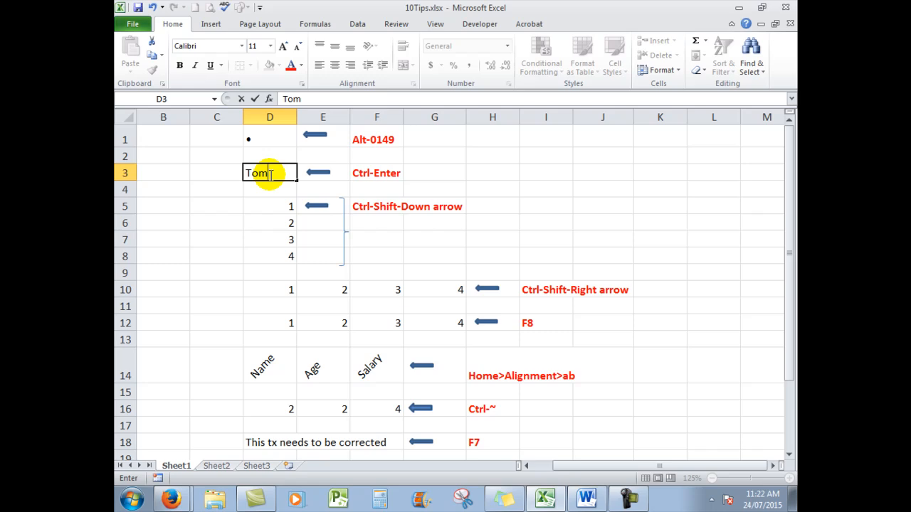
key("Enter")
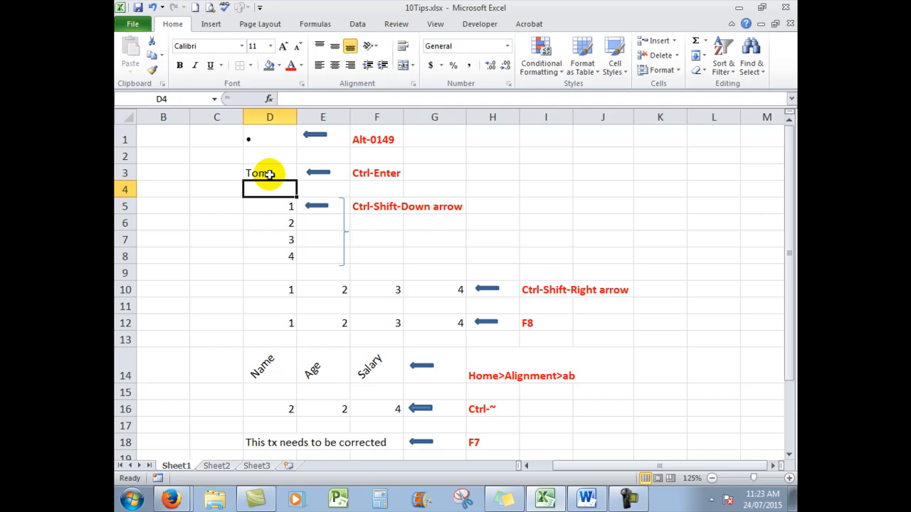
left_click(269, 174)
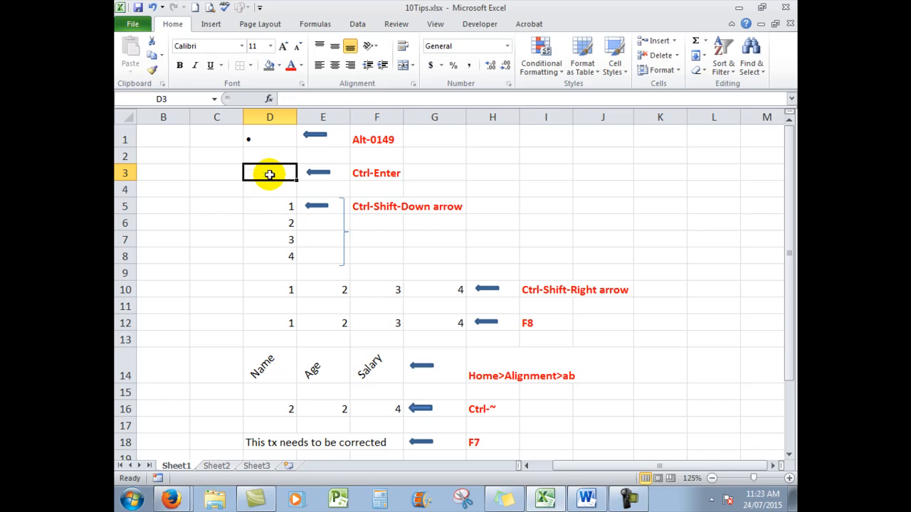
type("Tom")
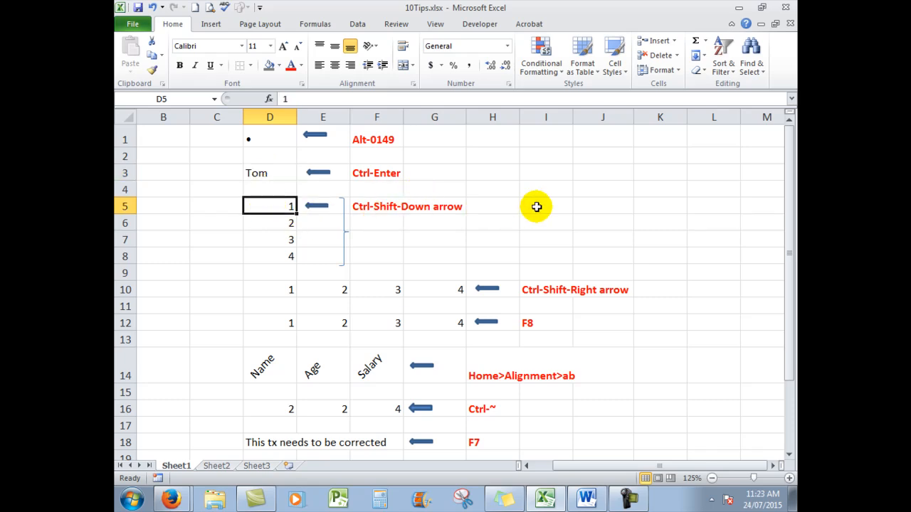
mouse_move(578, 169)
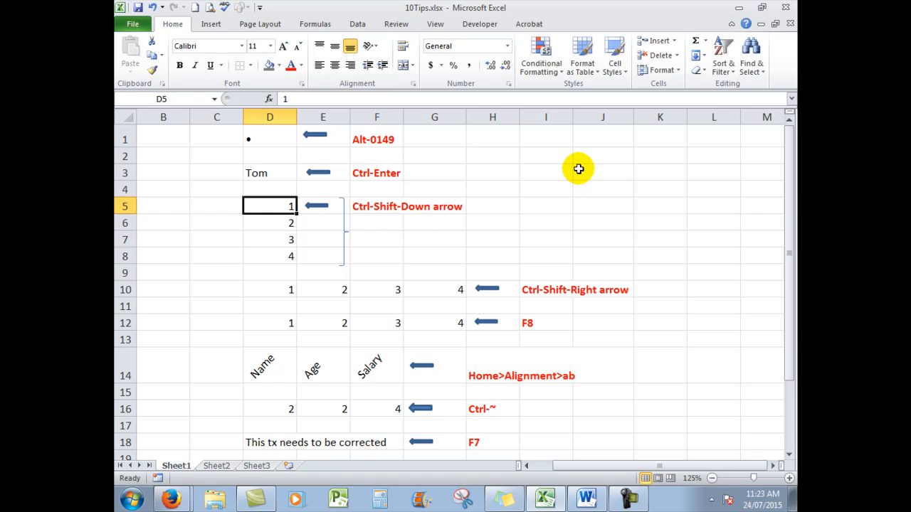
left_click_drag(269, 204, 269, 222)
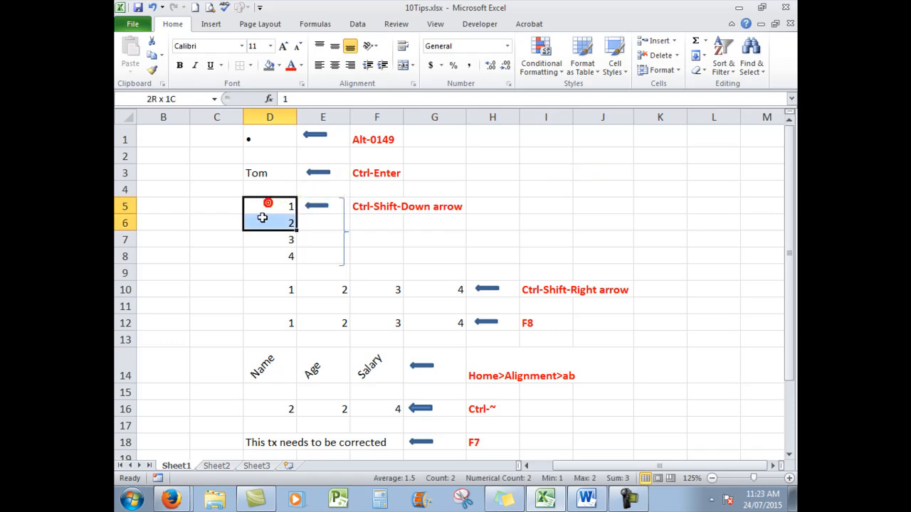
left_click(269, 205)
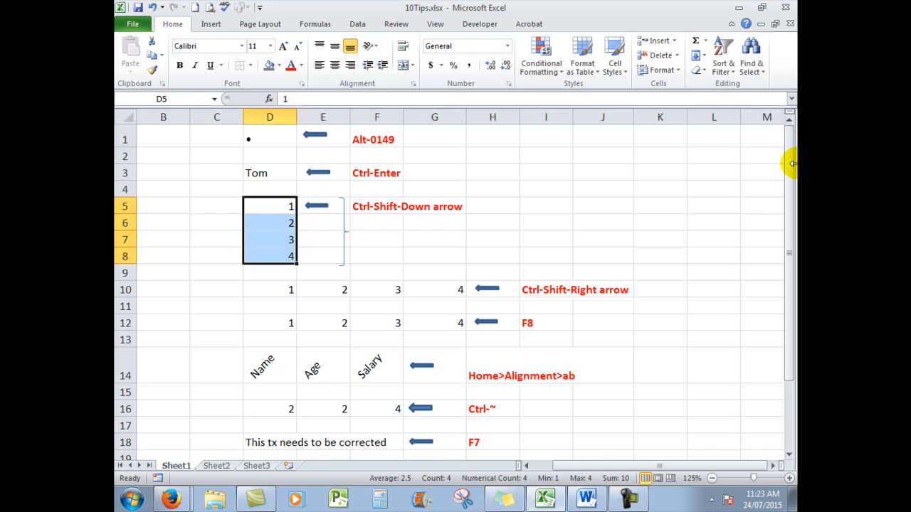
left_click(269, 290)
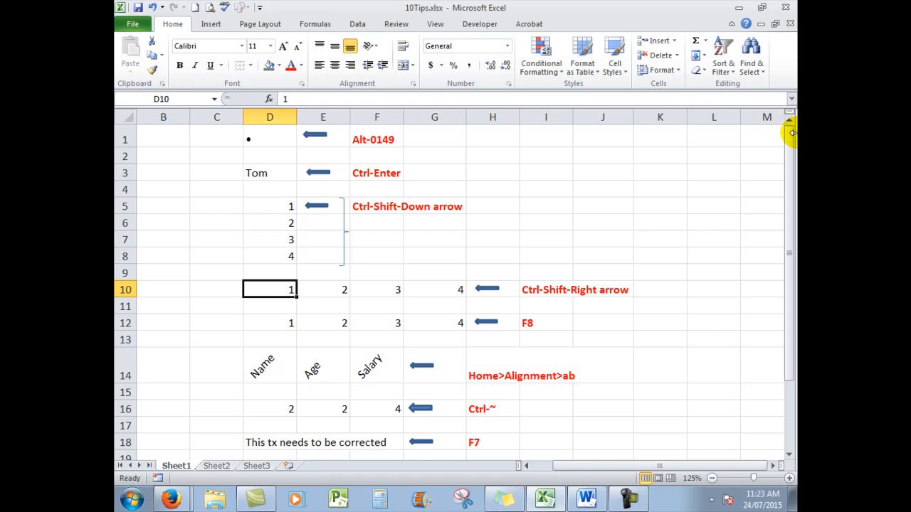
Select the numbers 1–4 across D10:G10 with Ctrl+Shift+Right, then move to D12.
key("ctrl+shift+right")
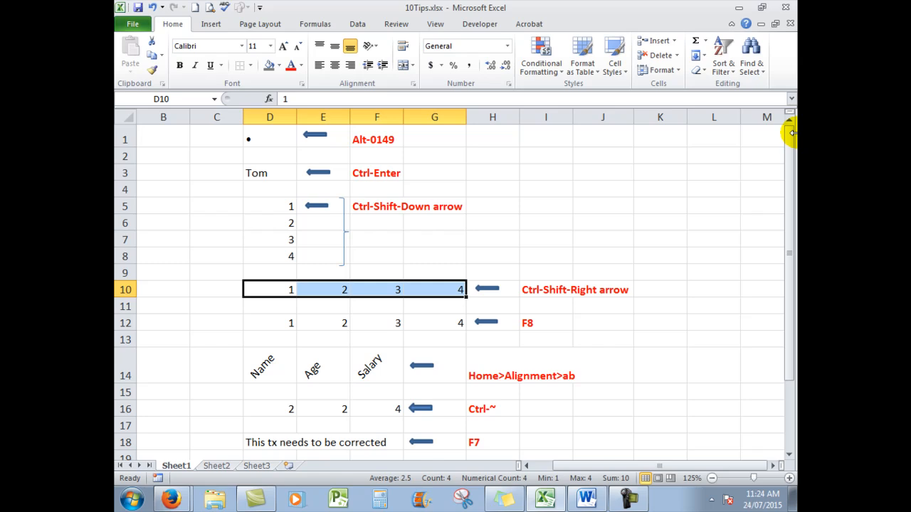
mouse_move(264, 322)
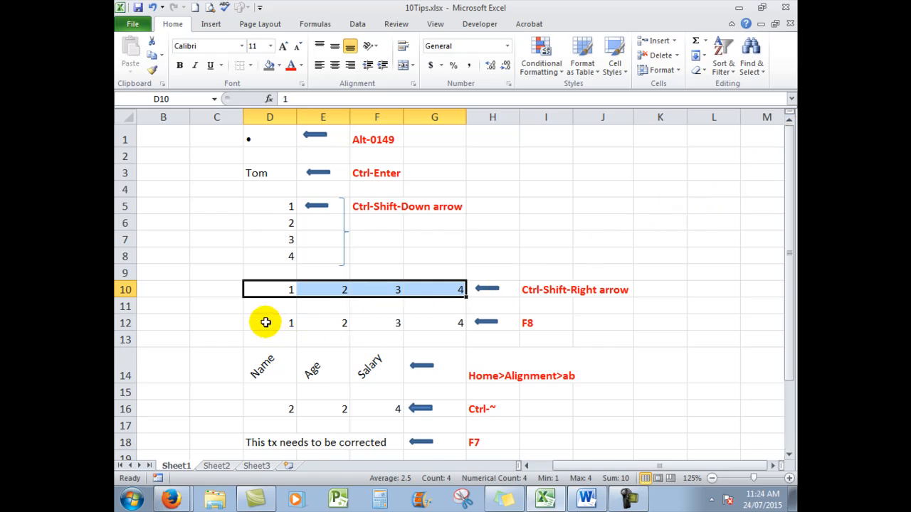
left_click(264, 321)
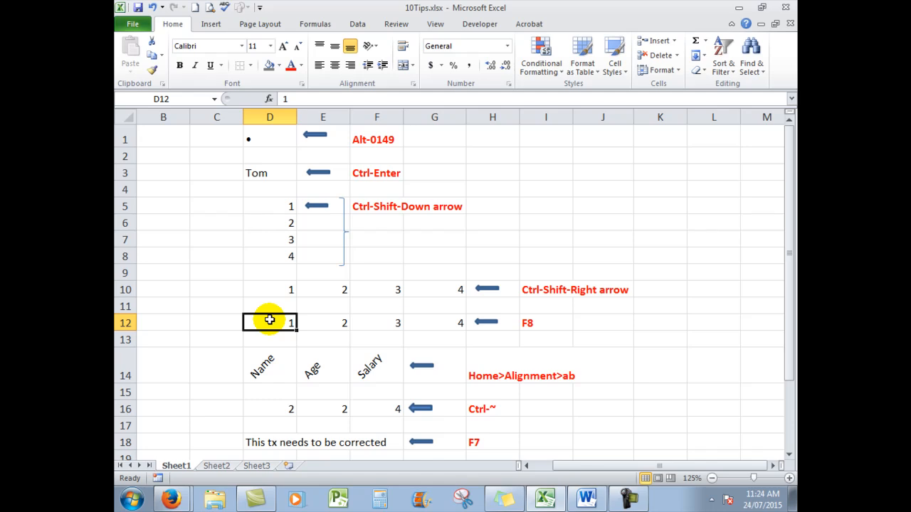
Turn on Extend Selection mode with F8 from D12.
key("F8")
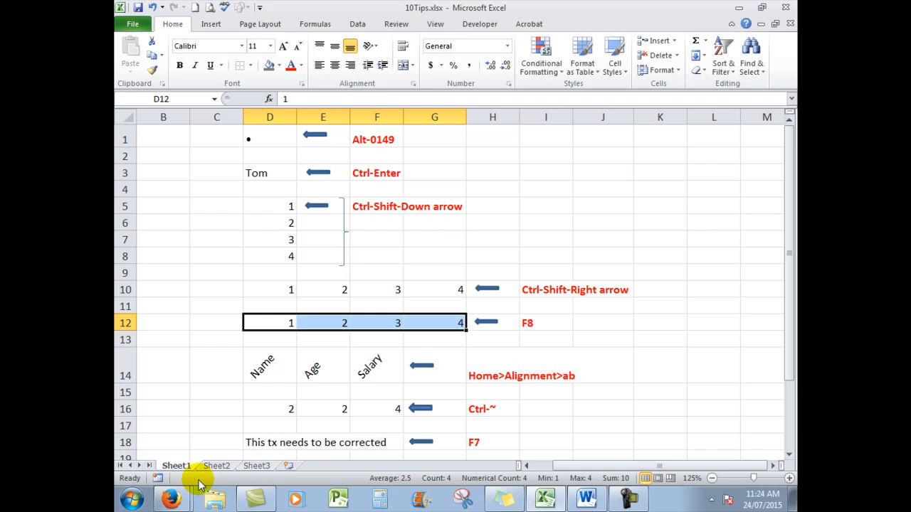
mouse_move(229, 392)
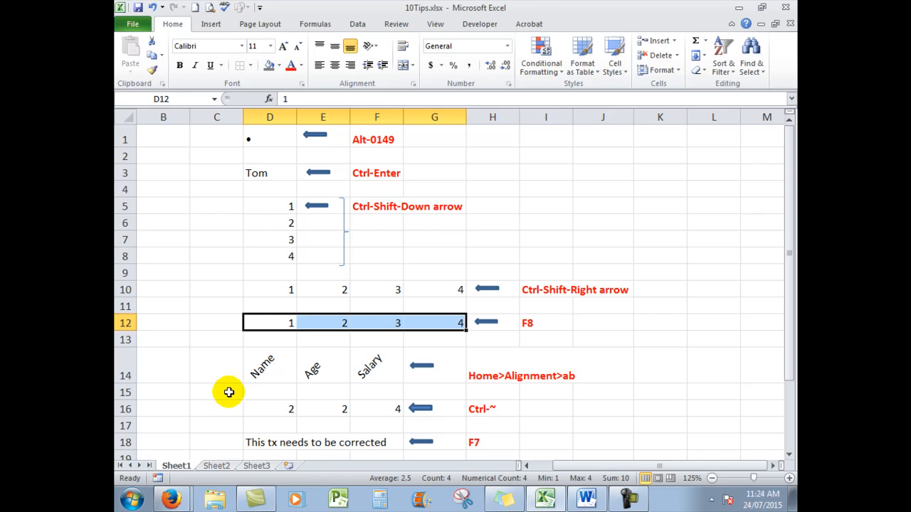
Select the Name, Age and Salary headings in D14:F14 and clear their formats.
left_click(269, 364)
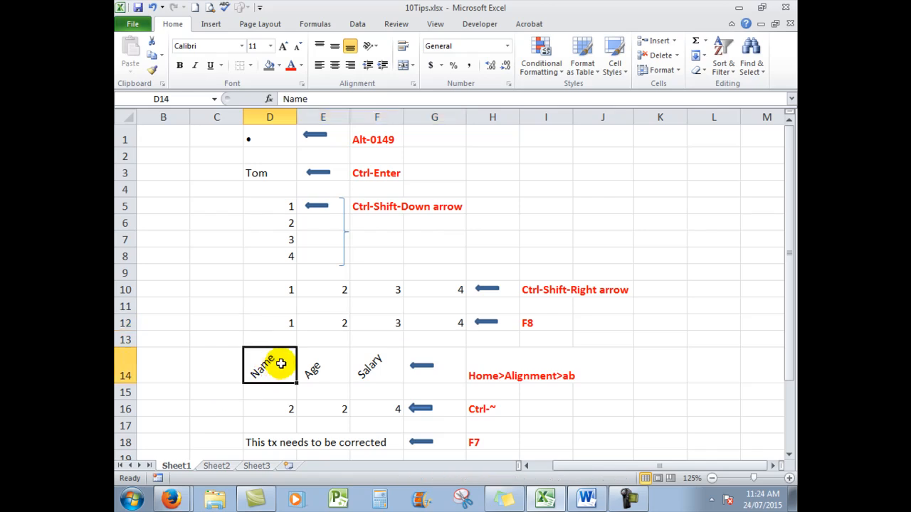
left_click_drag(269, 364, 376, 364)
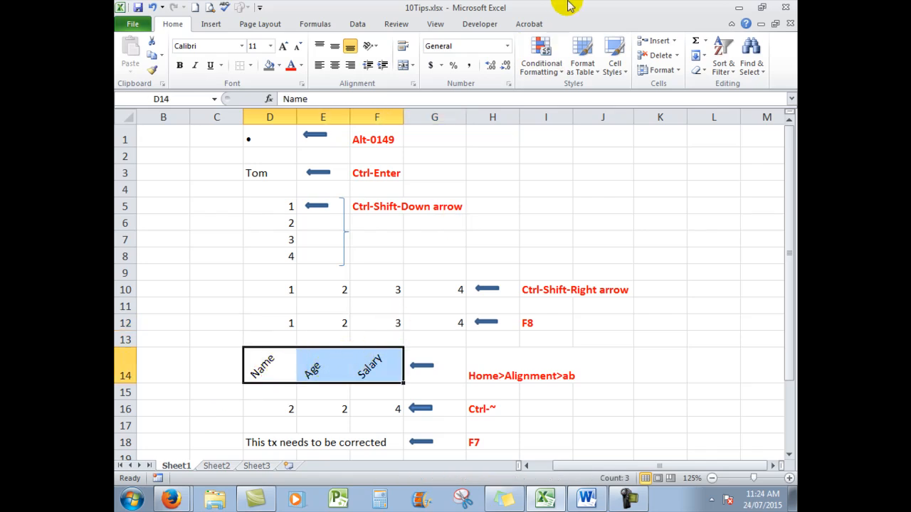
left_click(664, 69)
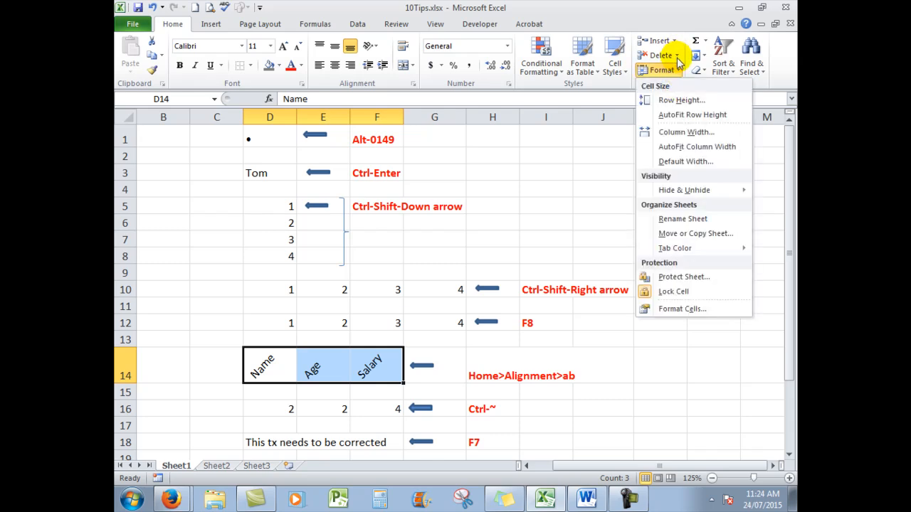
left_click(698, 70)
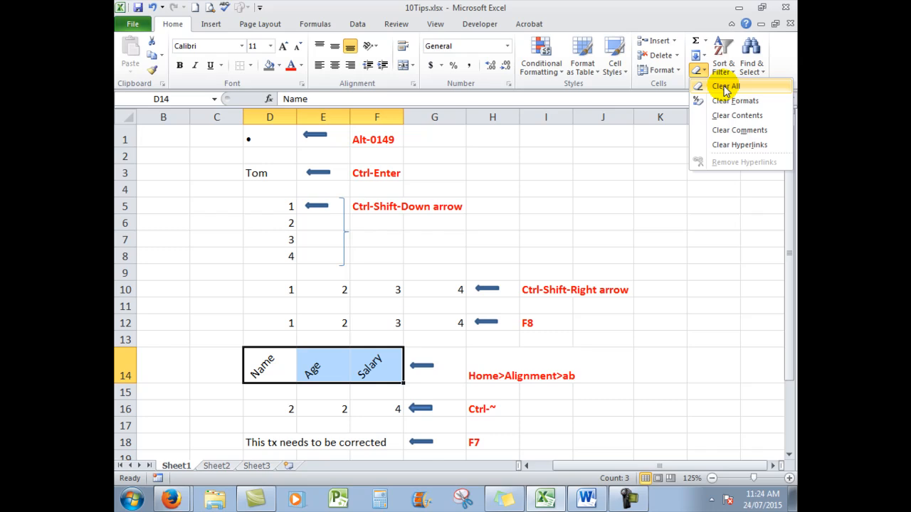
mouse_move(729, 100)
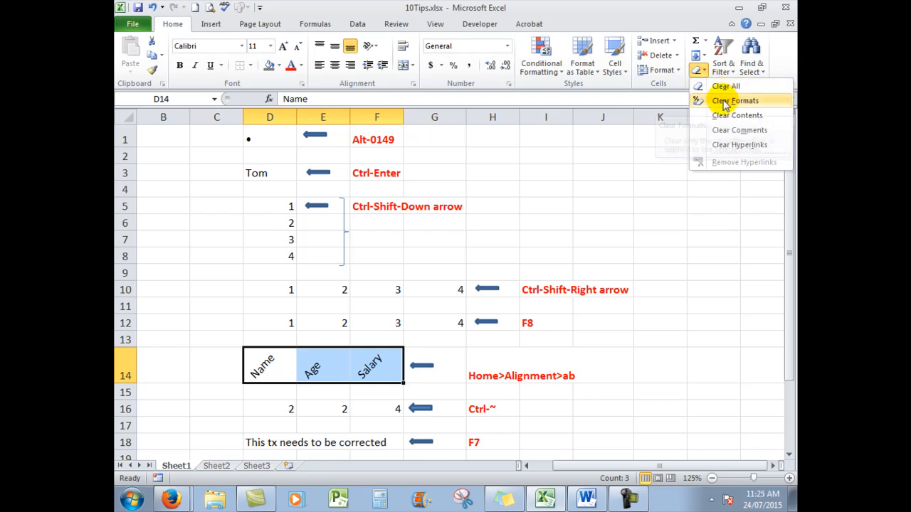
left_click(734, 99)
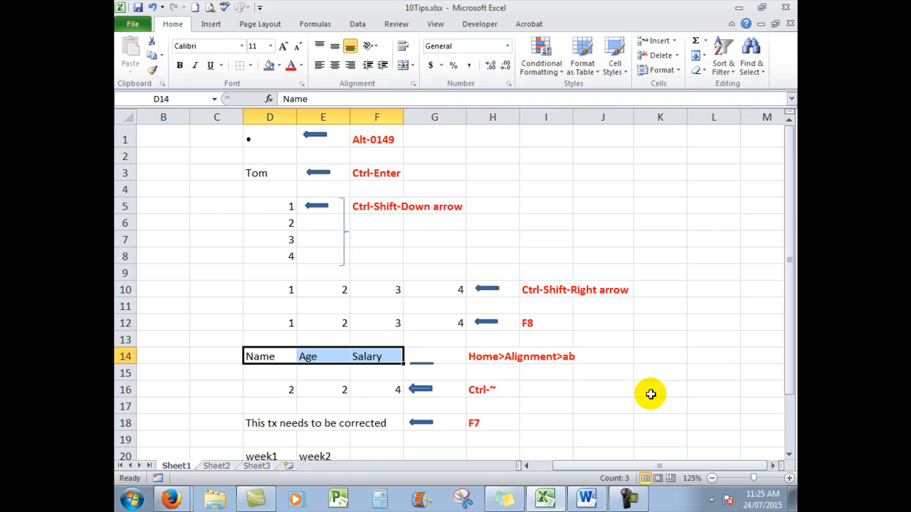
mouse_move(548, 267)
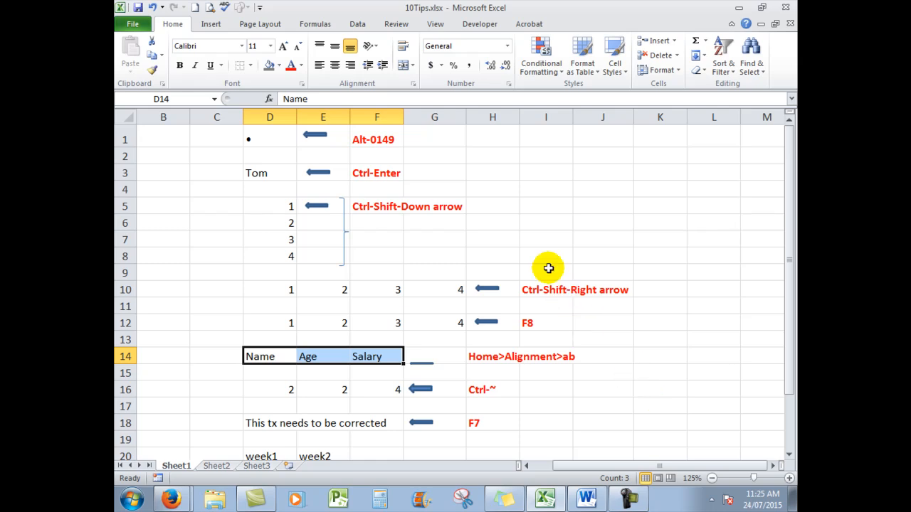
mouse_move(171, 23)
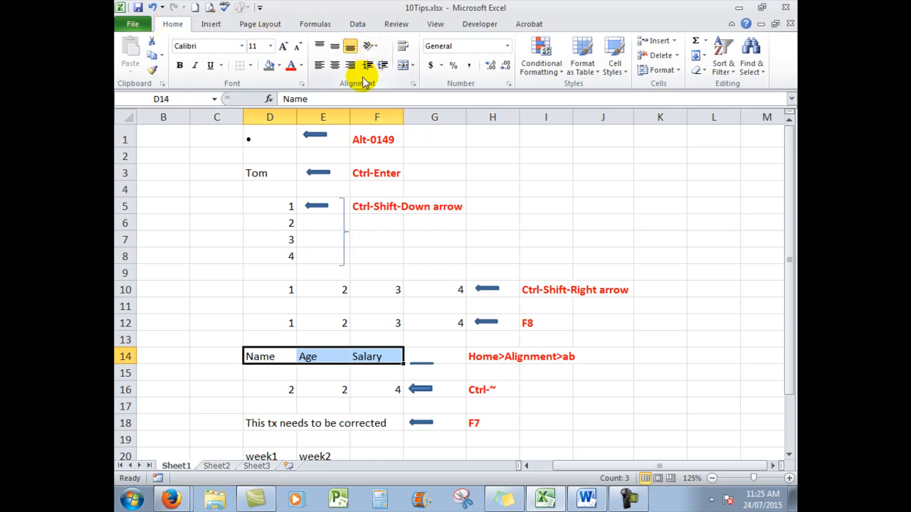
mouse_move(372, 45)
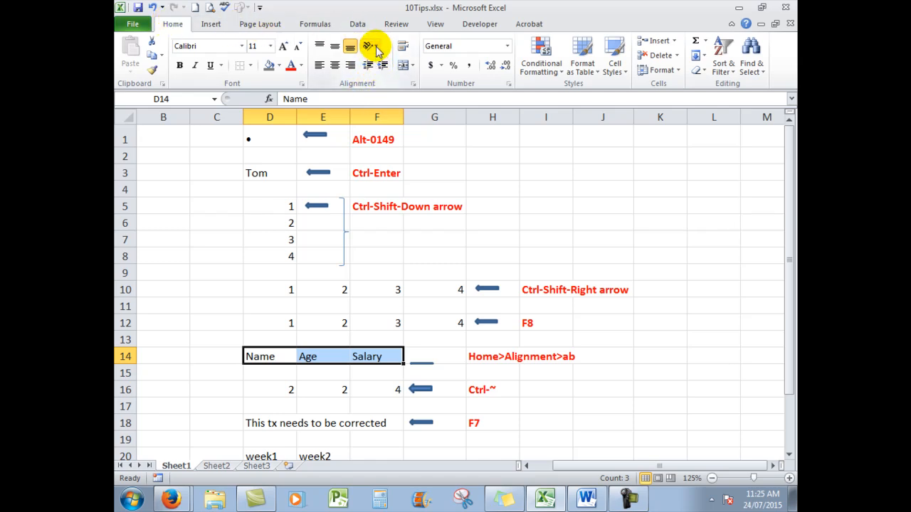
Set the D14:F14 headings to Angle Counterclockwise orientation.
left_click(367, 45)
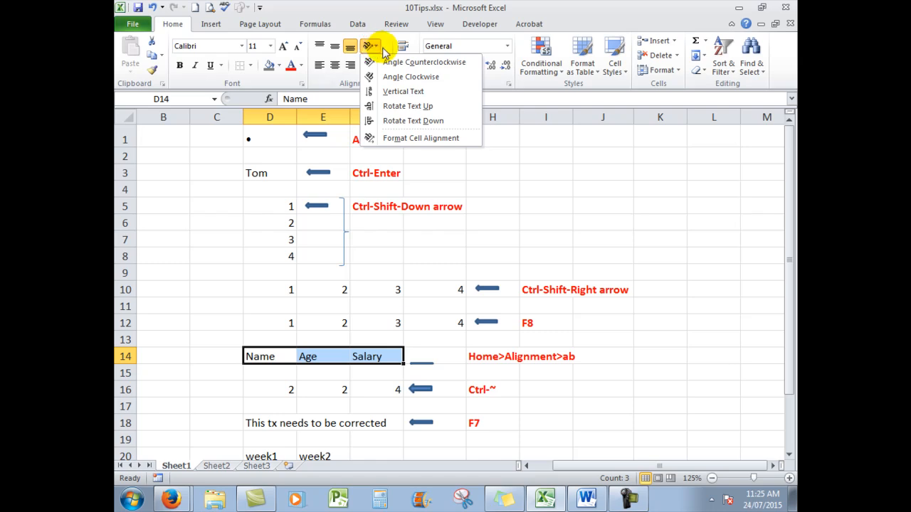
left_click(409, 62)
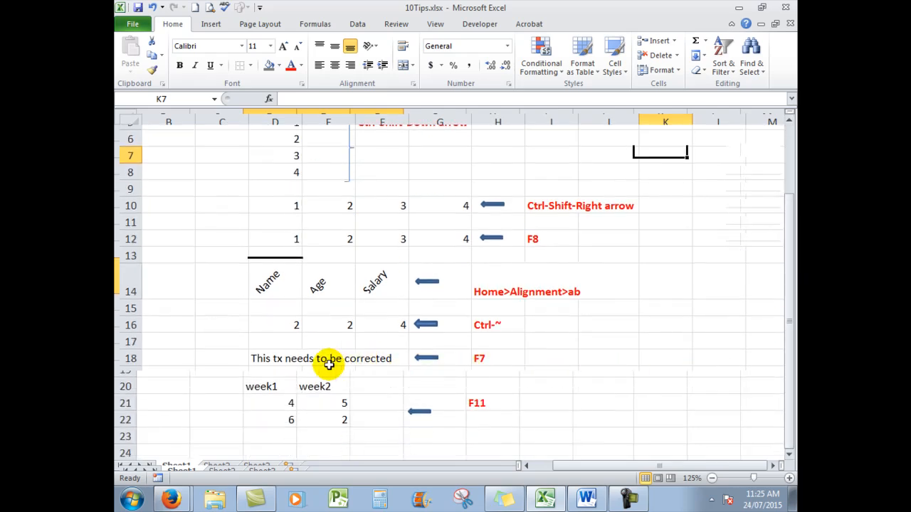
left_click(376, 325)
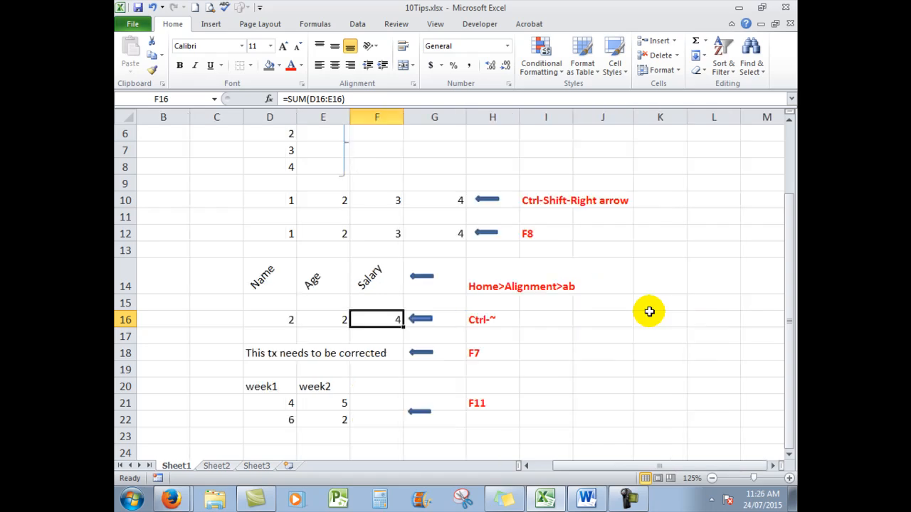
mouse_move(274, 356)
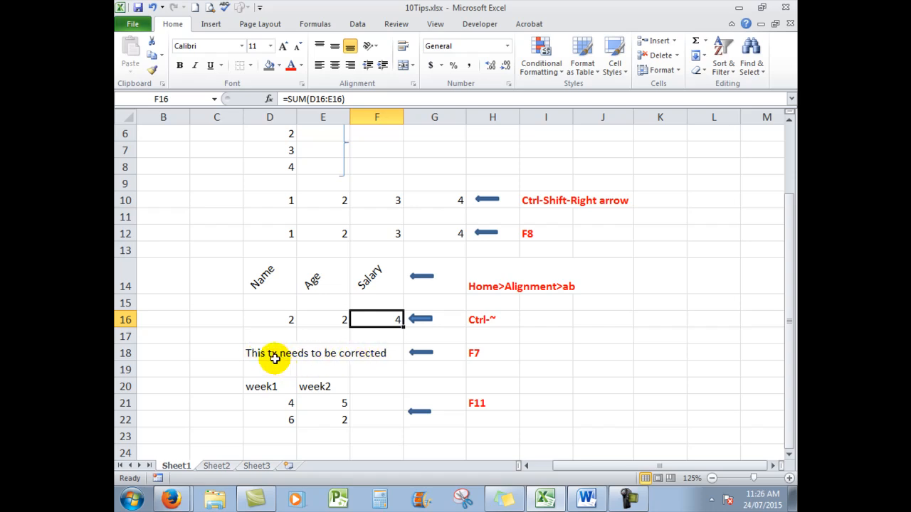
mouse_move(540, 357)
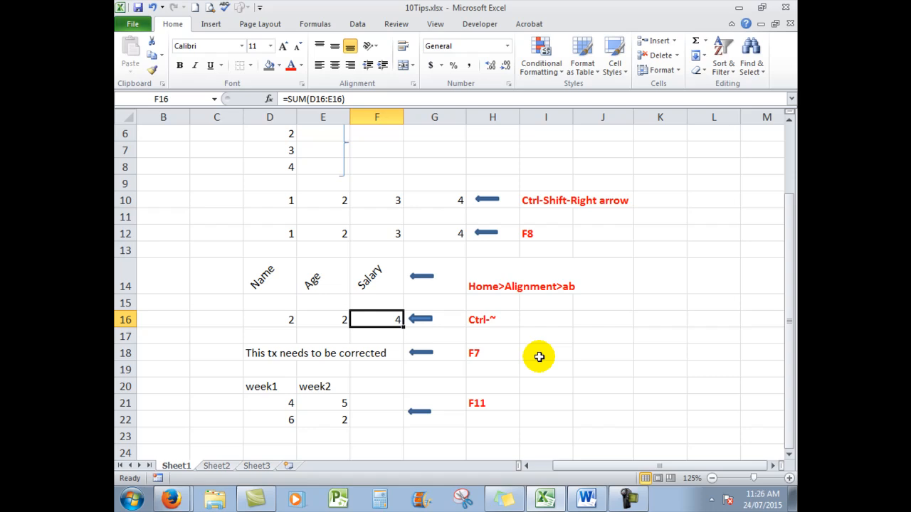
mouse_move(509, 352)
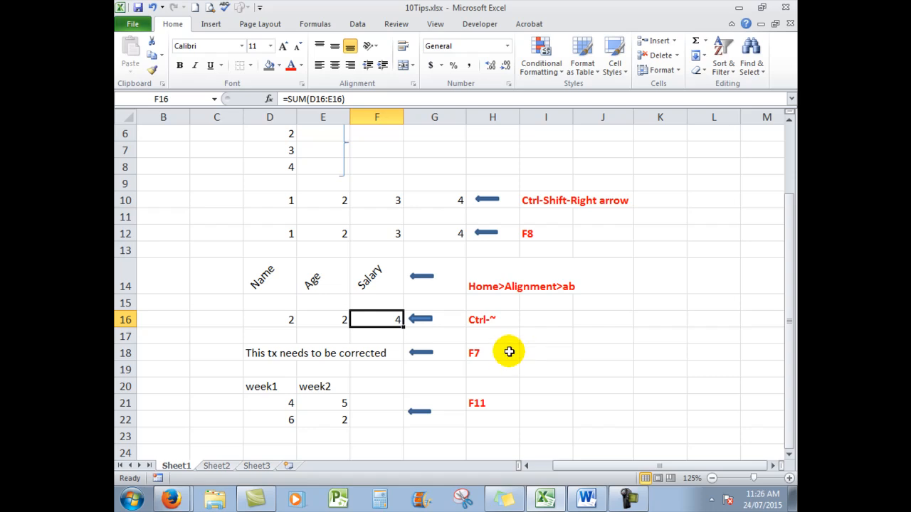
Run the F7 spelling check, changing tx to text in D18 and finishing the whole sheet.
key("F7")
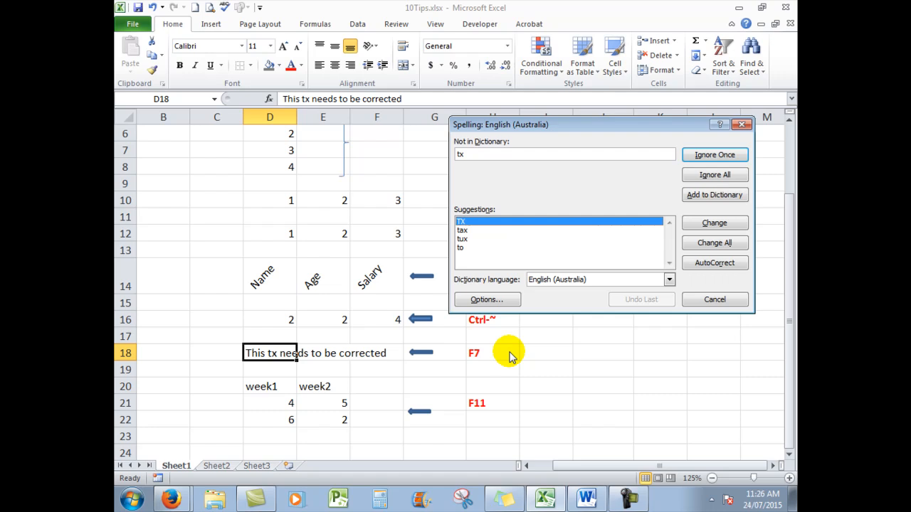
mouse_move(279, 357)
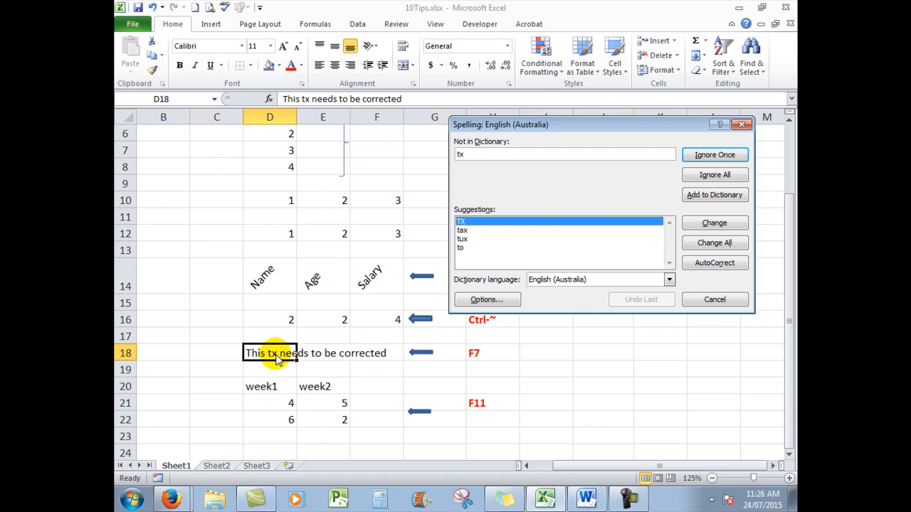
mouse_move(483, 158)
type("ext")
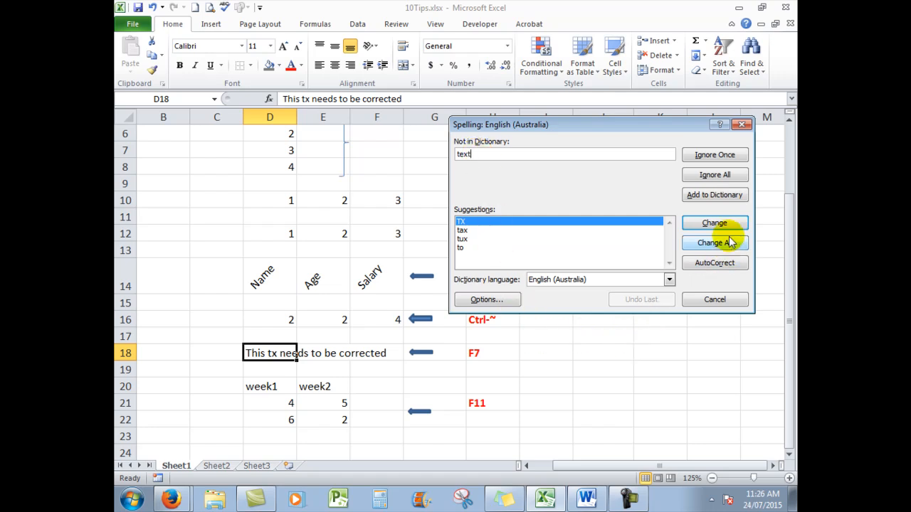
left_click(714, 222)
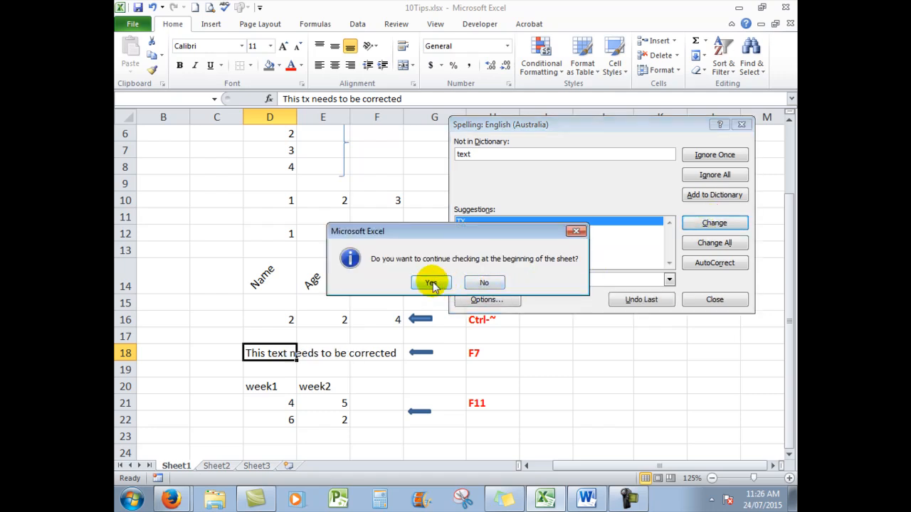
left_click(430, 281)
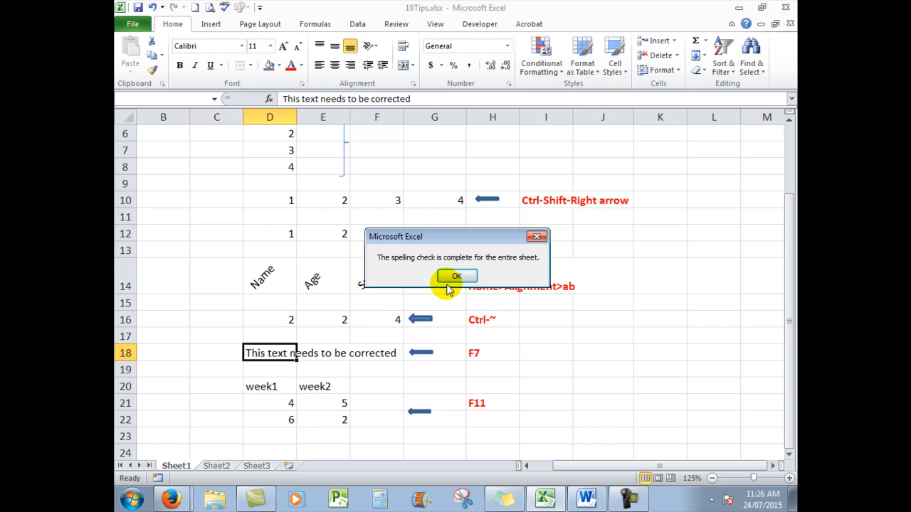
left_click(455, 276)
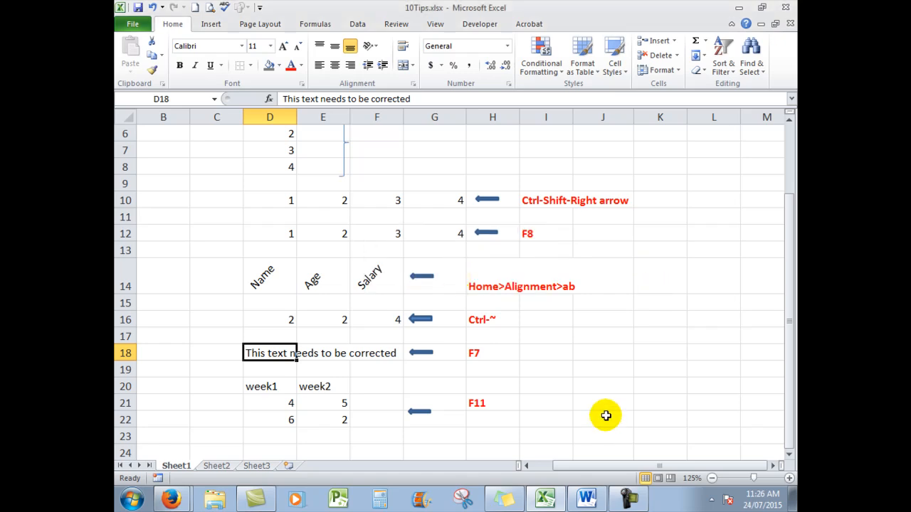
mouse_move(611, 408)
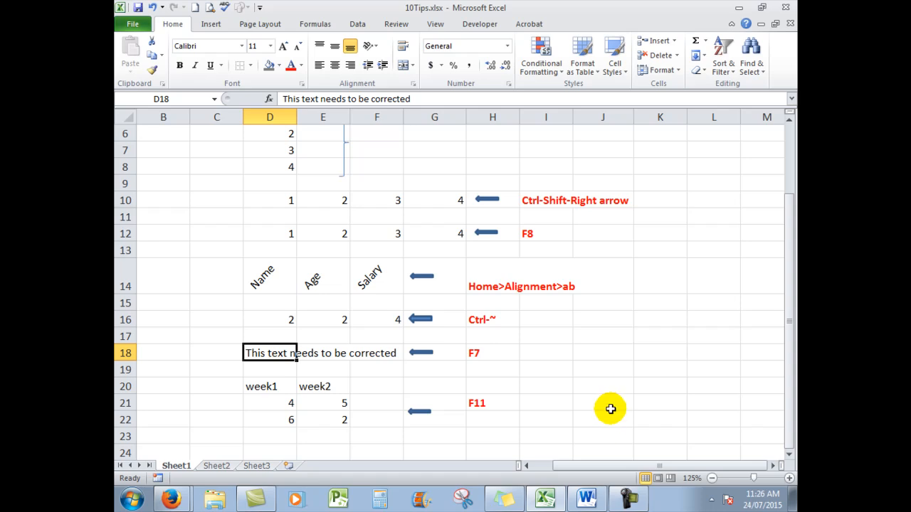
mouse_move(261, 391)
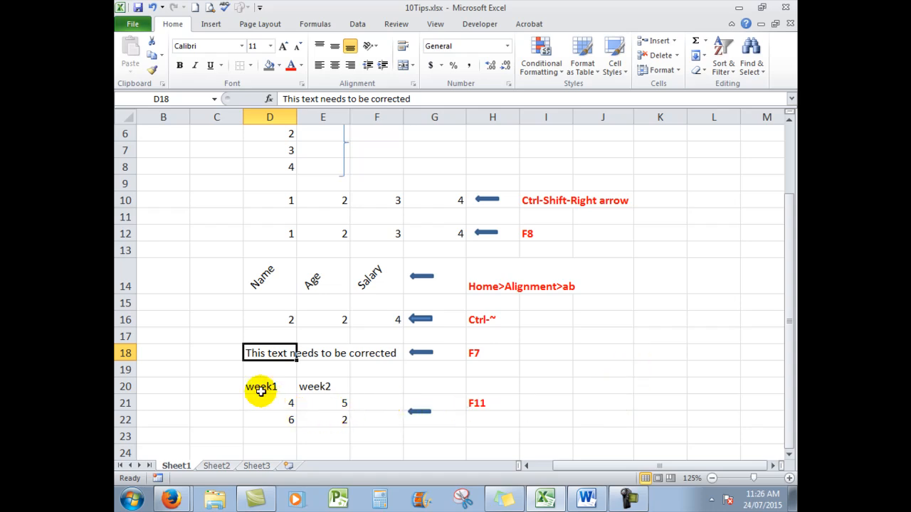
Select the week1/week2 data in D20:E22 and create a chart sheet with F11.
left_click(269, 388)
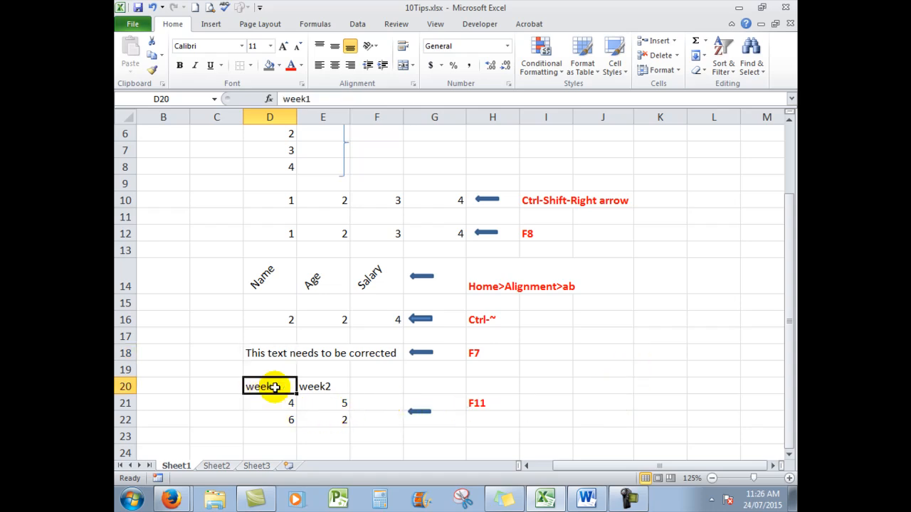
left_click_drag(269, 387, 321, 418)
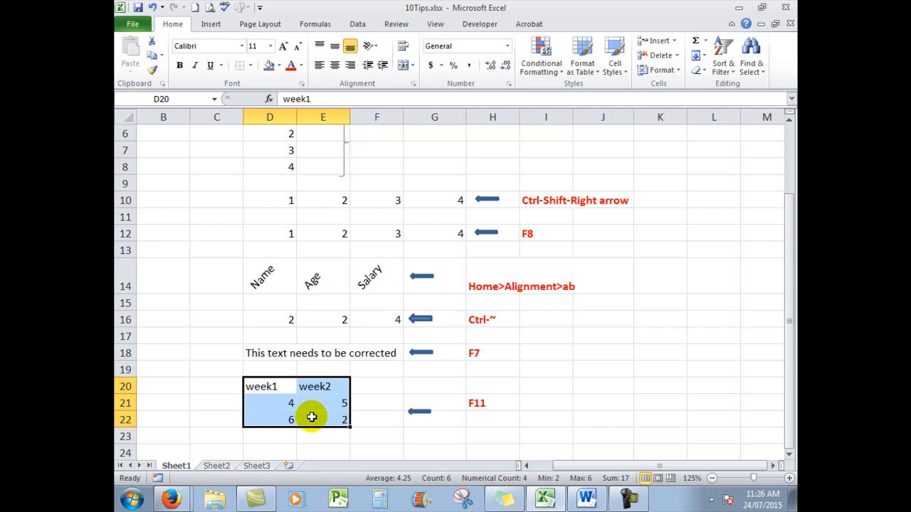
key("F11")
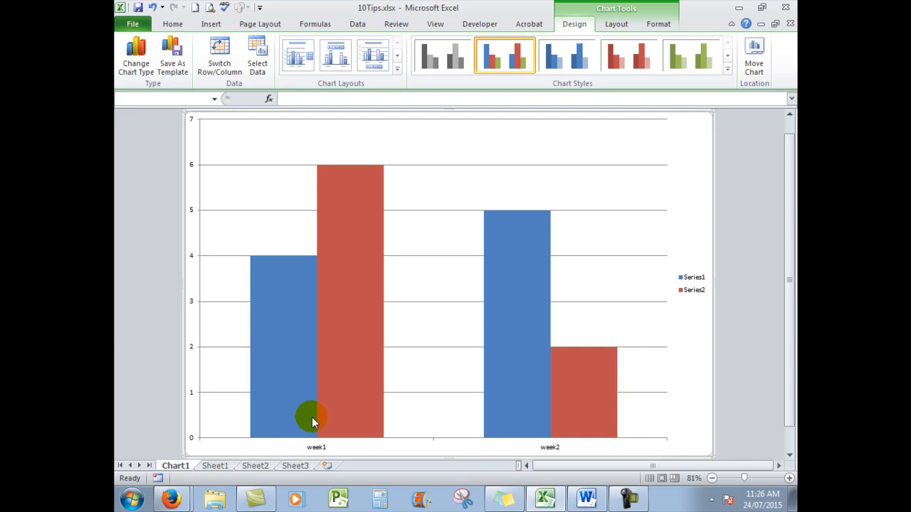
mouse_move(299, 419)
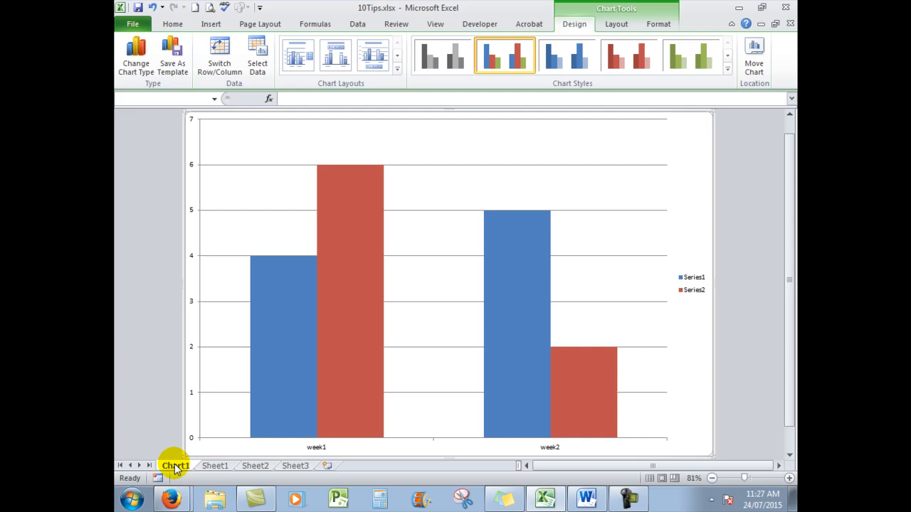
Delete the Chart1 sheet and confirm, returning to Sheet1.
right_click(168, 467)
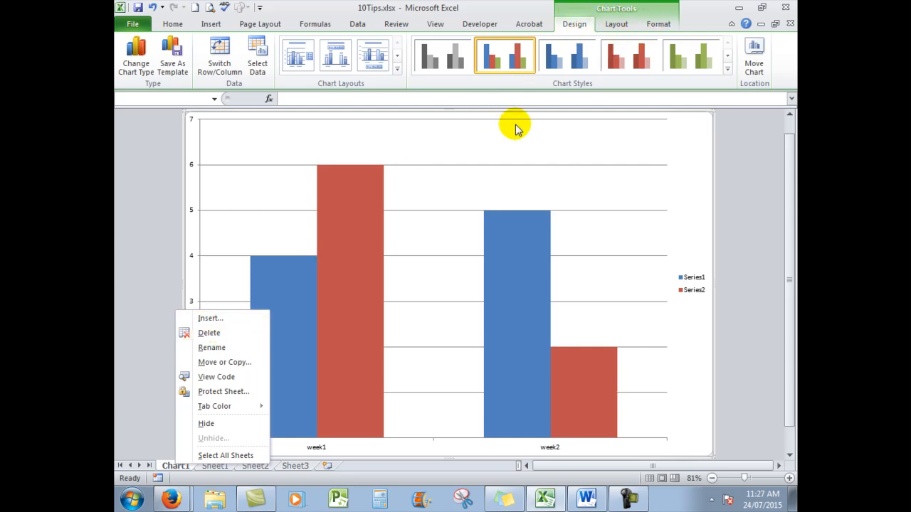
mouse_move(224, 333)
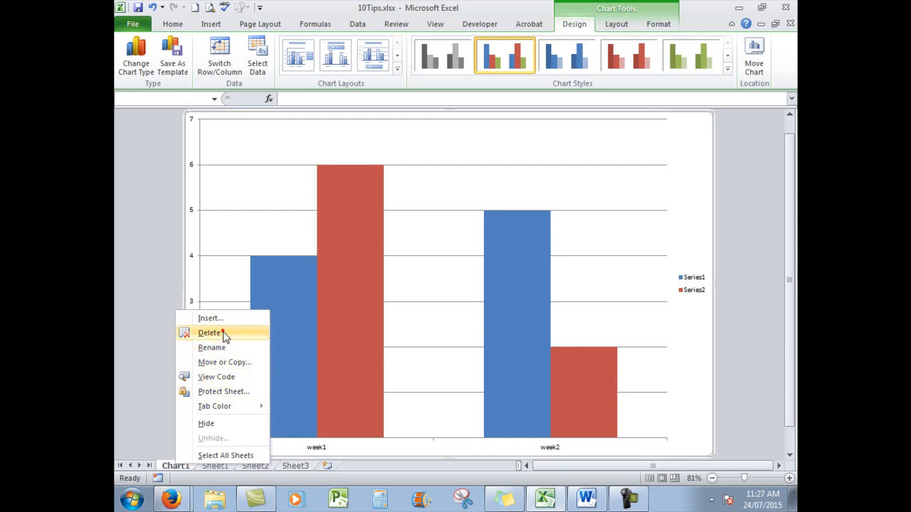
left_click(209, 333)
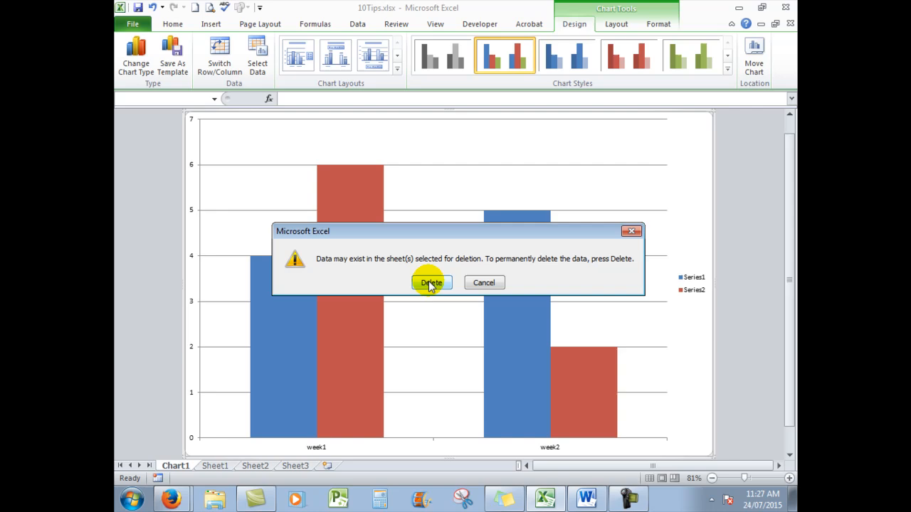
left_click(430, 282)
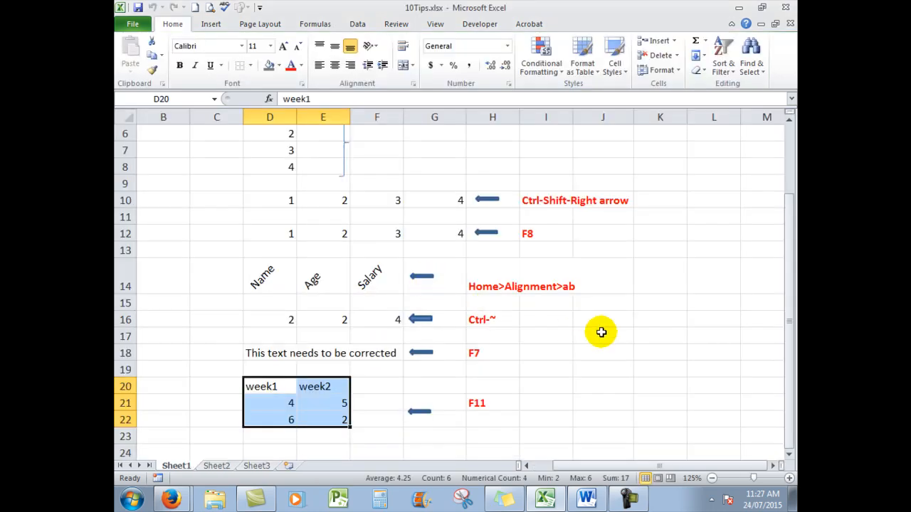
mouse_move(612, 333)
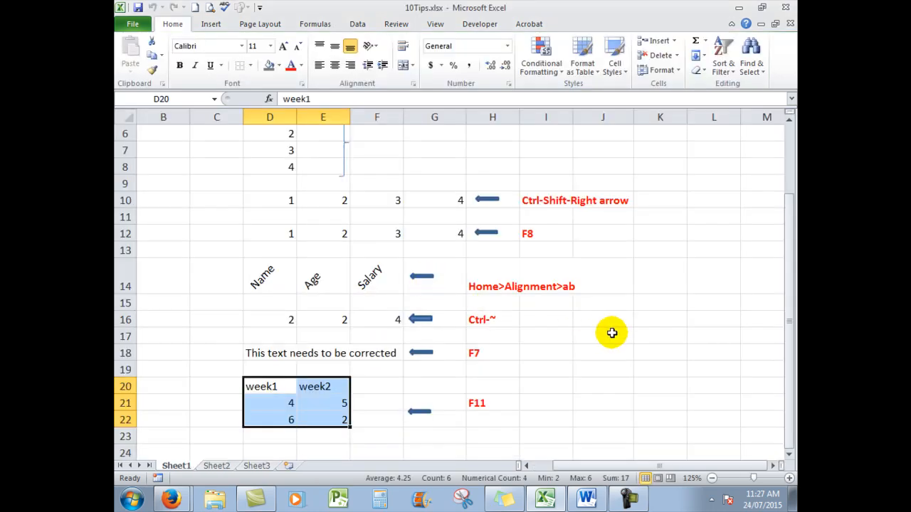